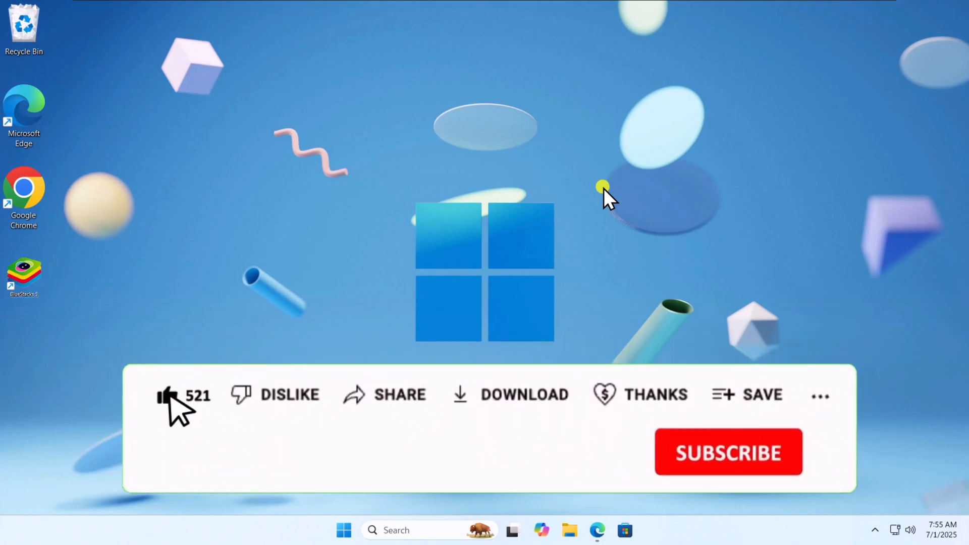
left_click(728, 453)
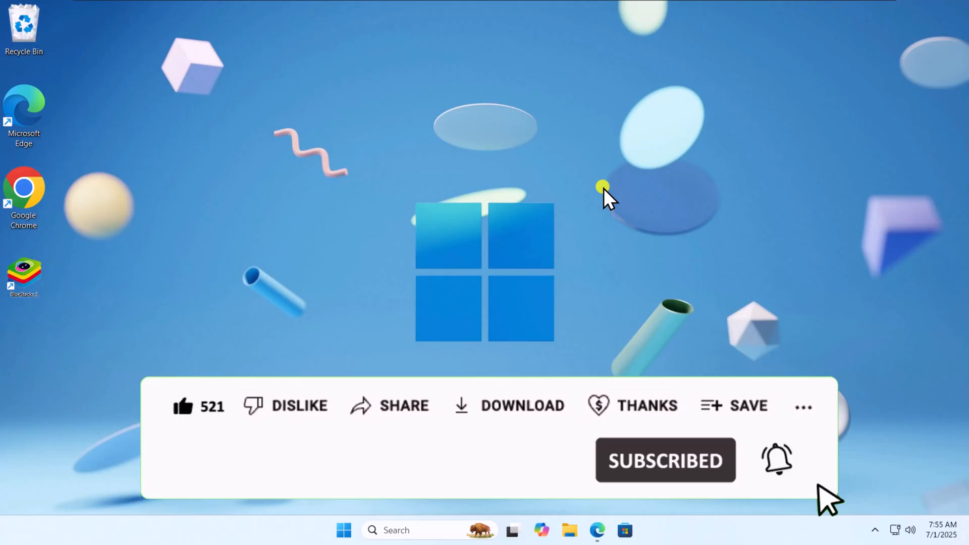